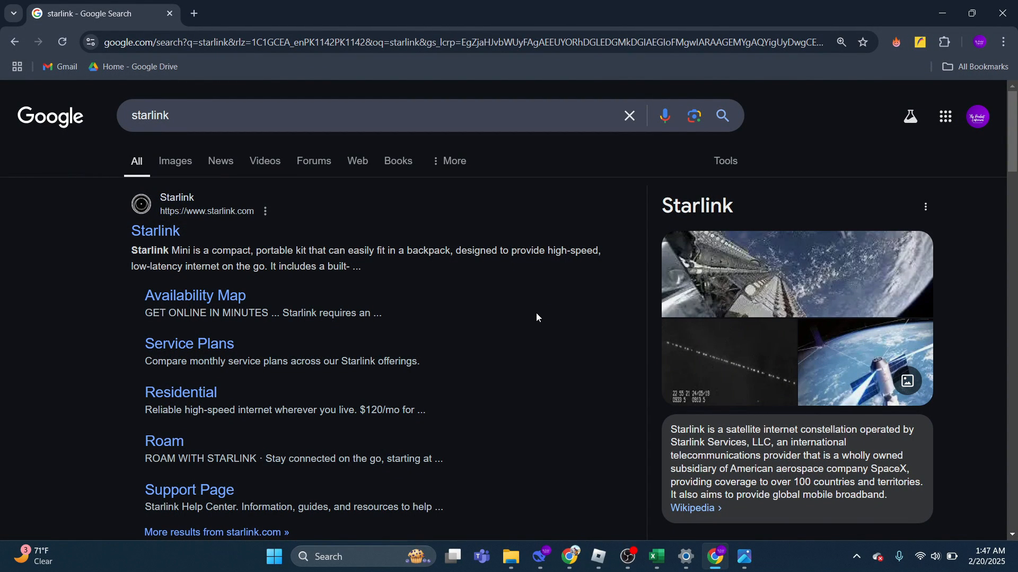
- Open the official Starlink website from the Google search results
left_click(155, 231)
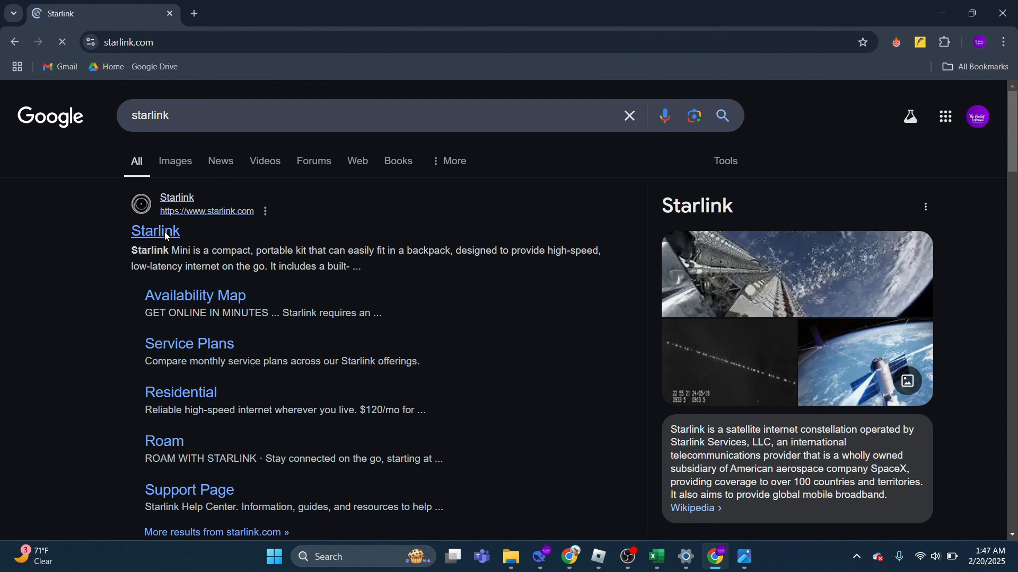
left_click(154, 231)
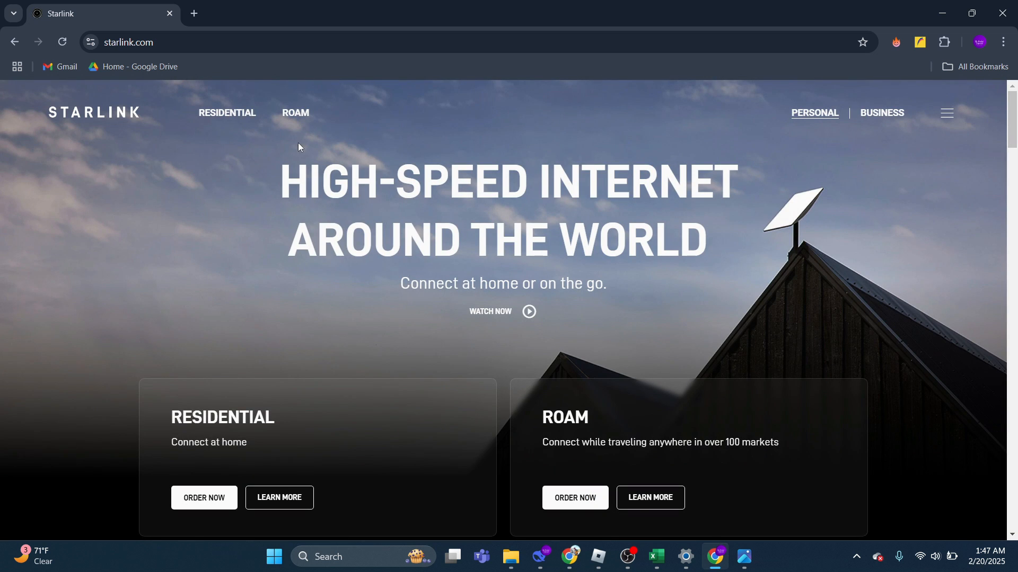
- Go to the Roam page and reach its country selector and email sign-up
left_click(295, 112)
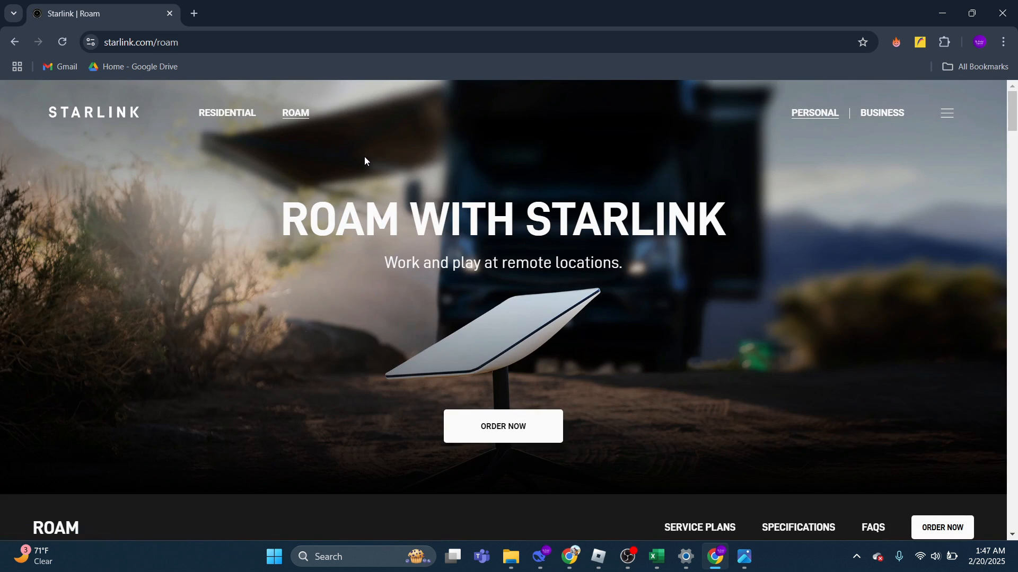
mouse_move(451, 231)
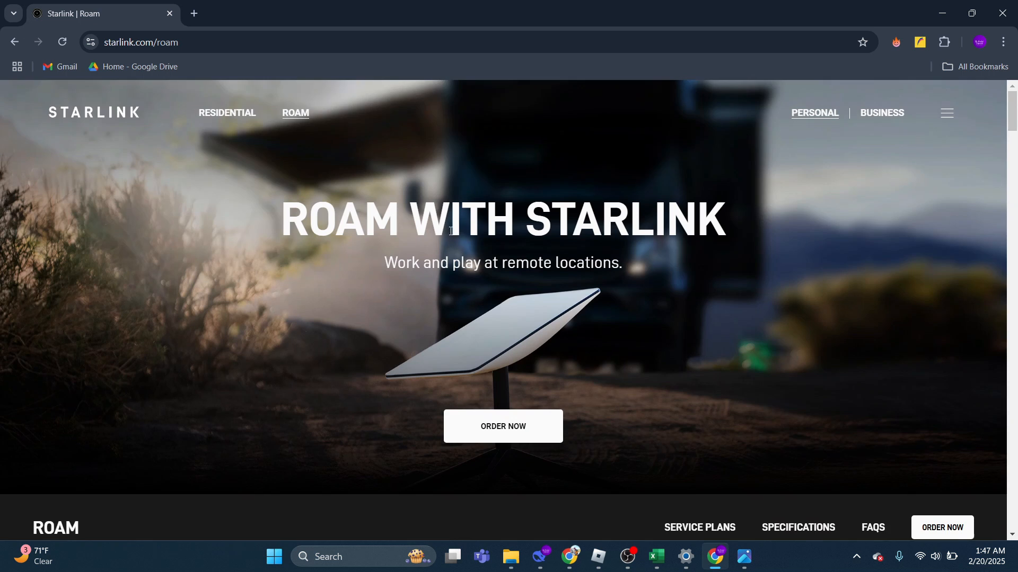
scroll("down", 3)
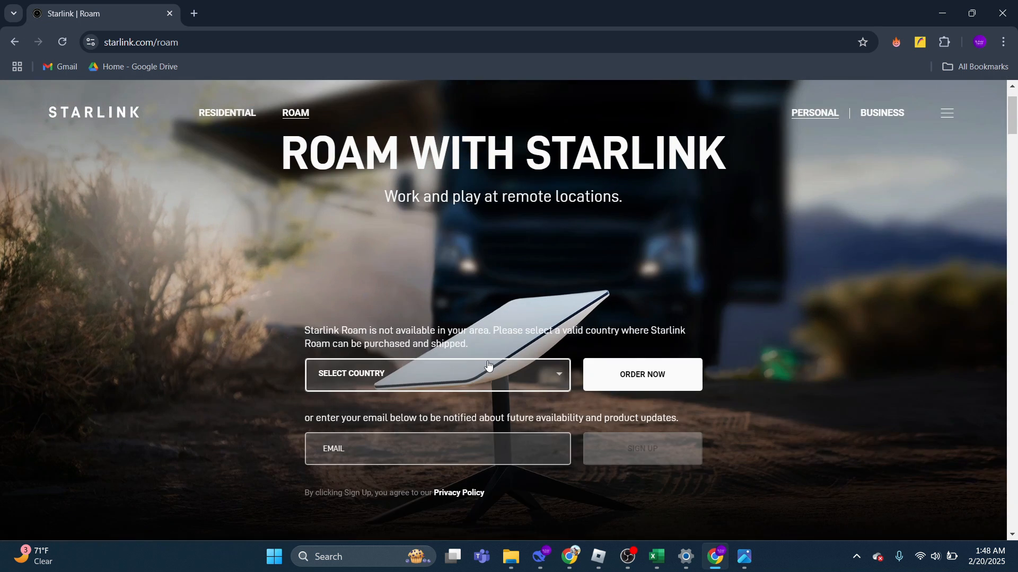
mouse_move(432, 384)
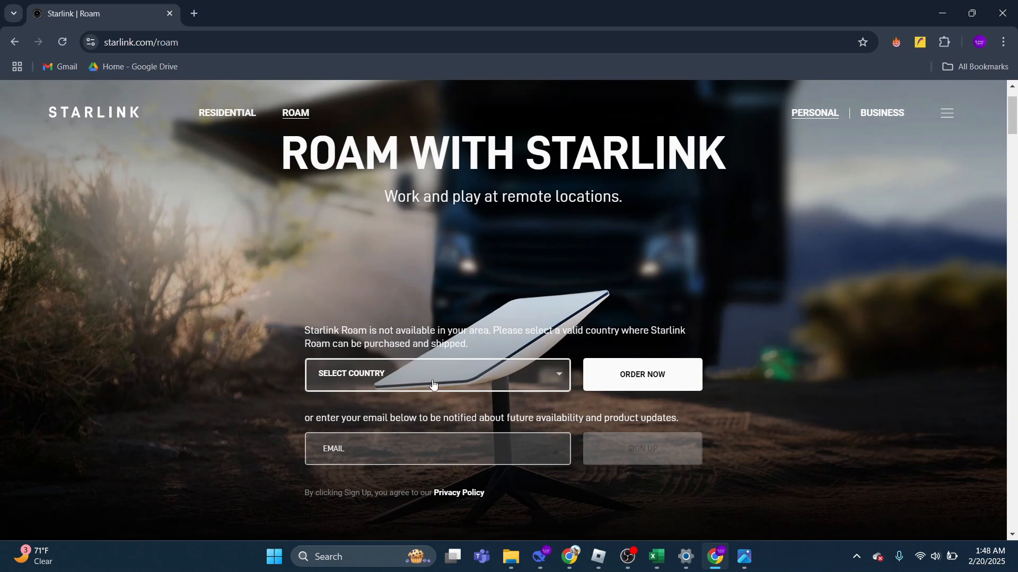
left_click(436, 374)
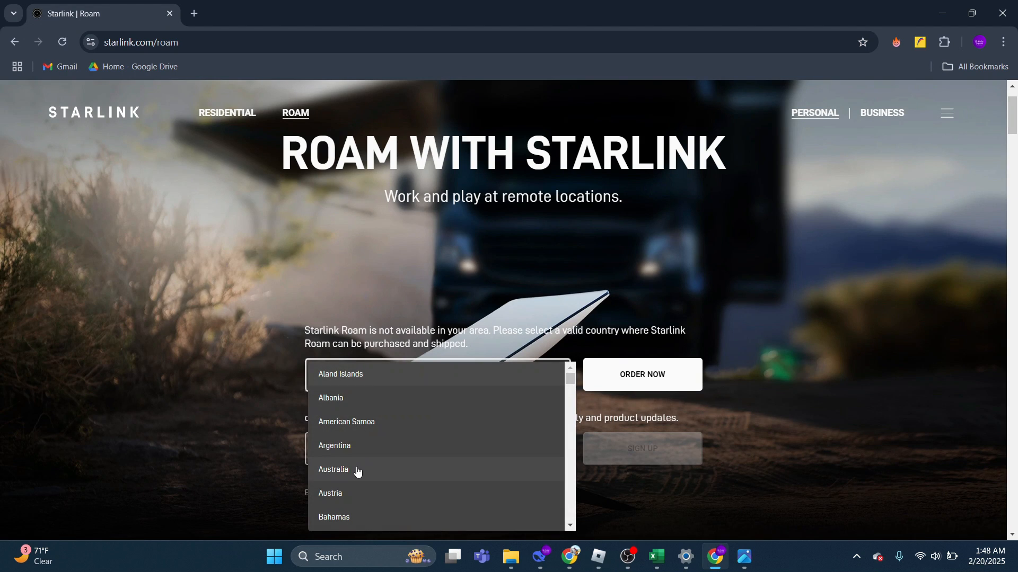
left_click(332, 469)
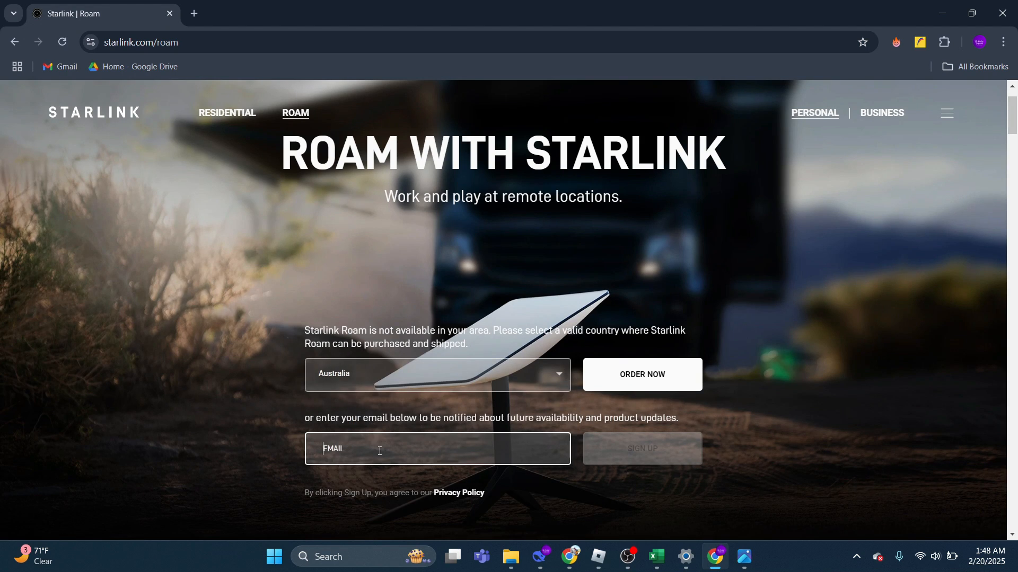
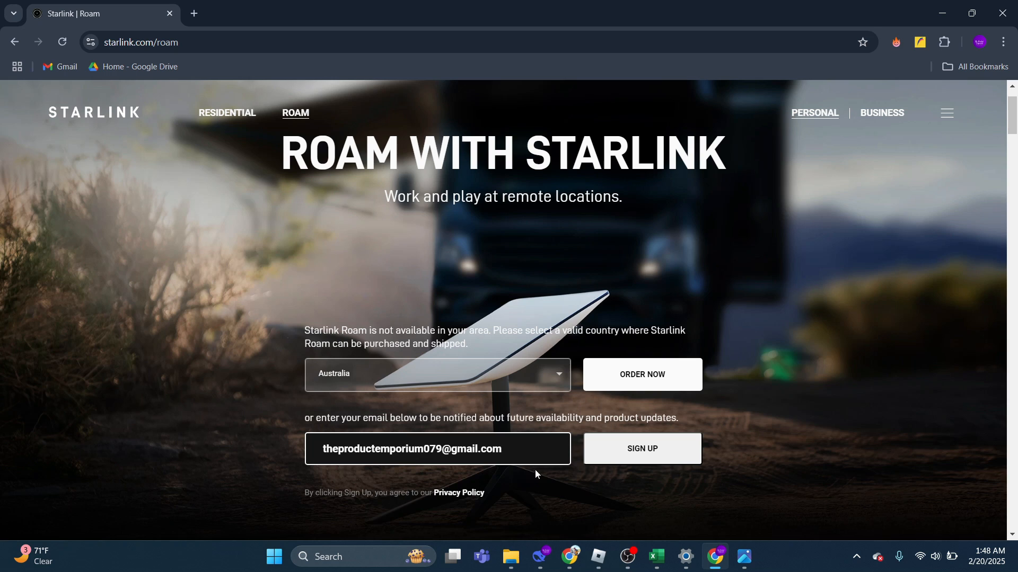
left_click(641, 448)
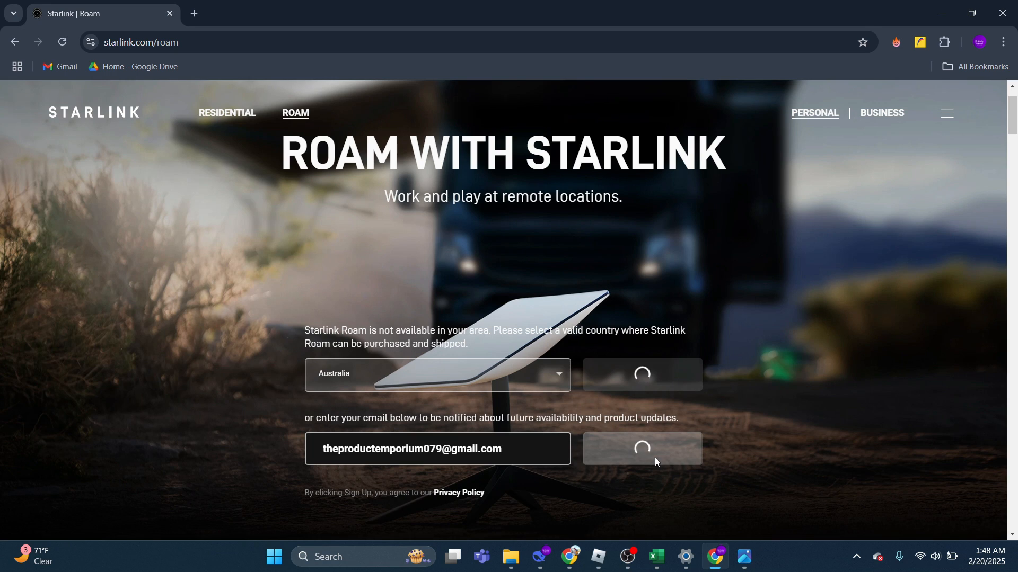
left_click(641, 449)
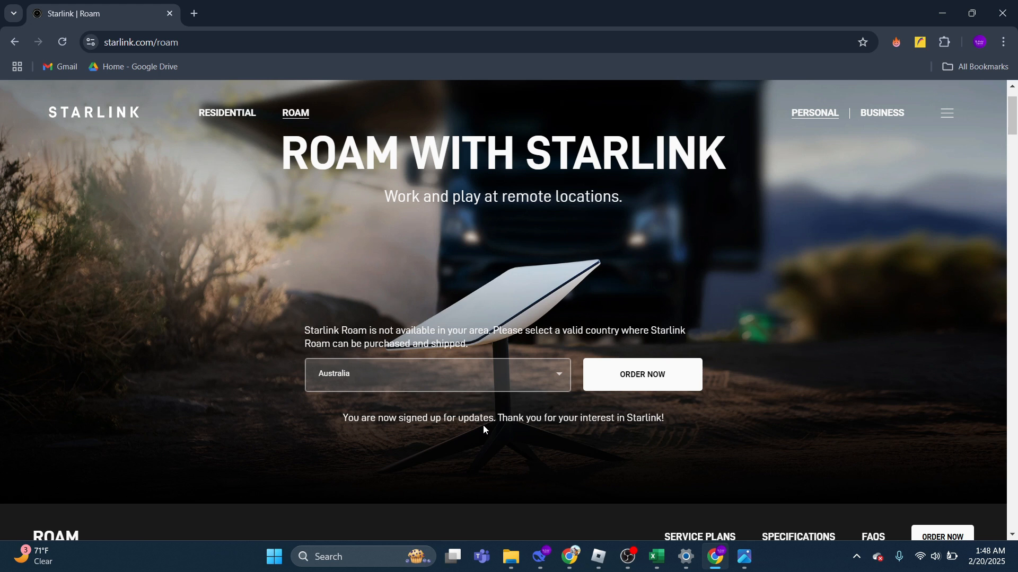
left_click(944, 112)
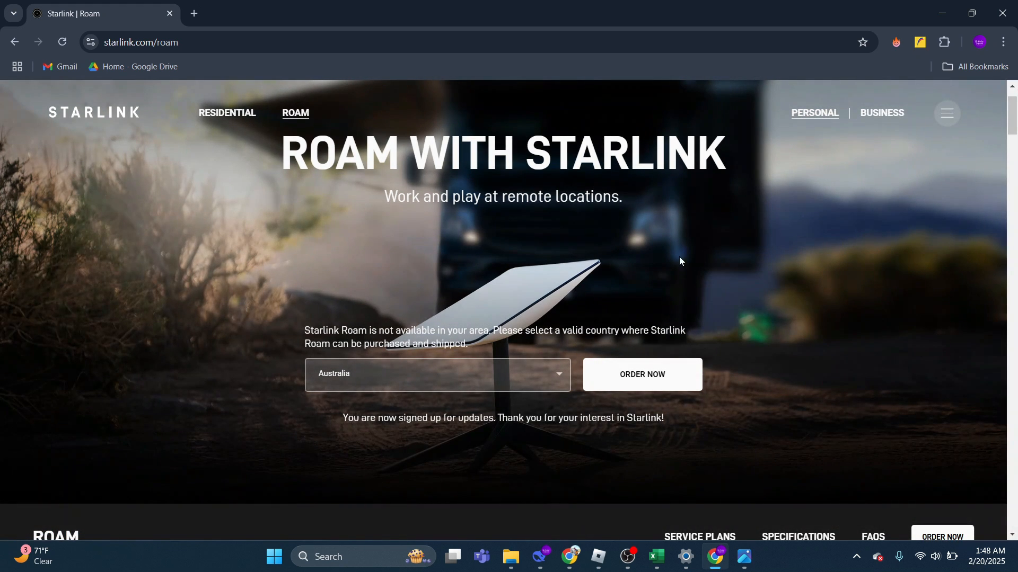
- Start a Residential order for the service address 'New York, NY, USA'
left_click(227, 114)
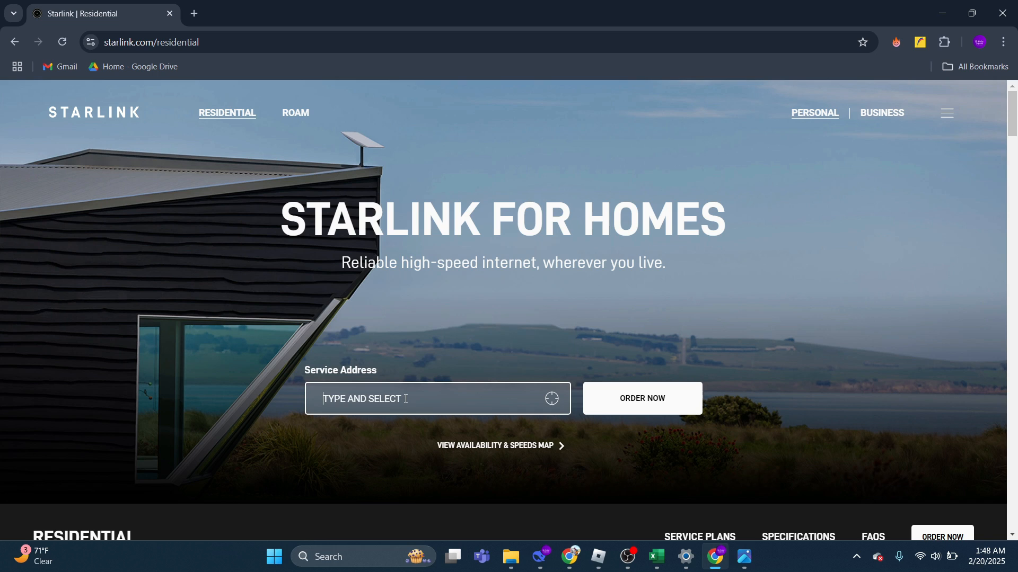
type("New York, NY, USA")
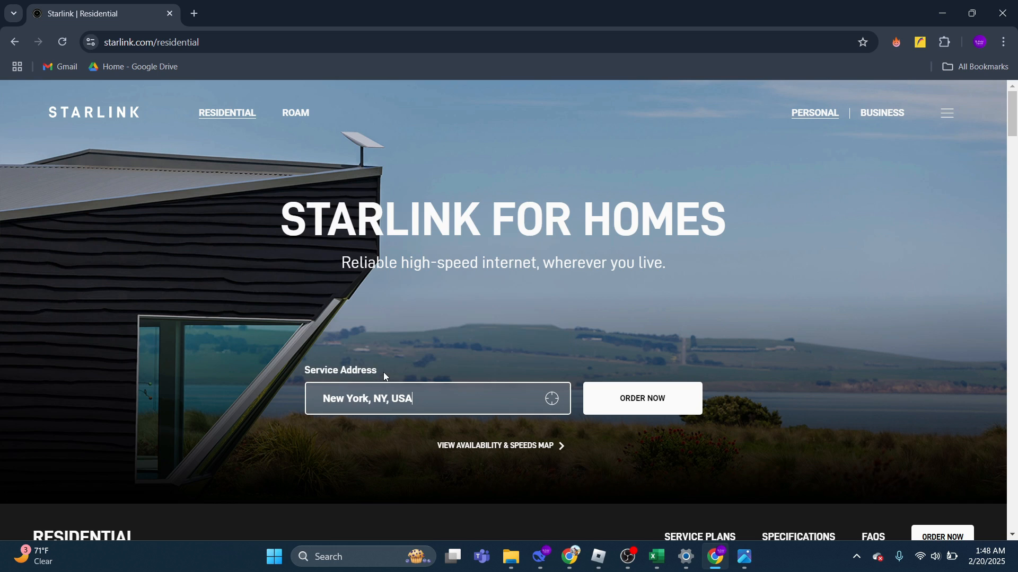
left_click(641, 398)
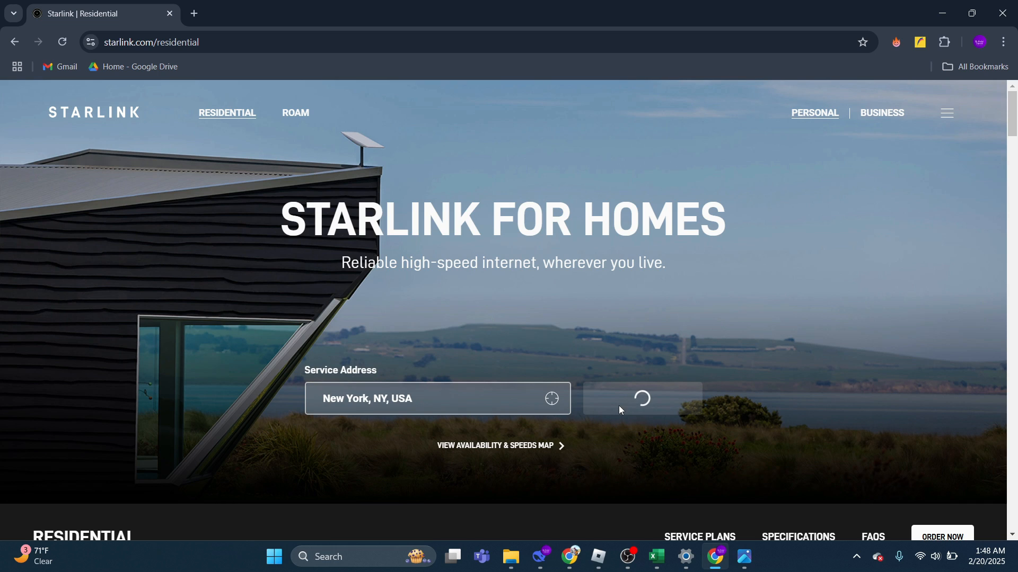
left_click(642, 398)
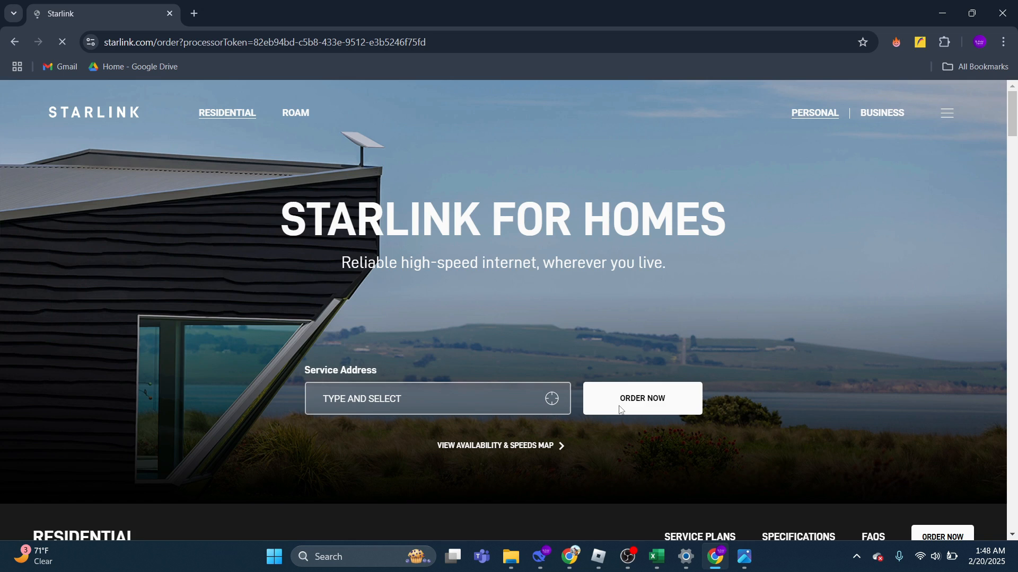
left_click(640, 399)
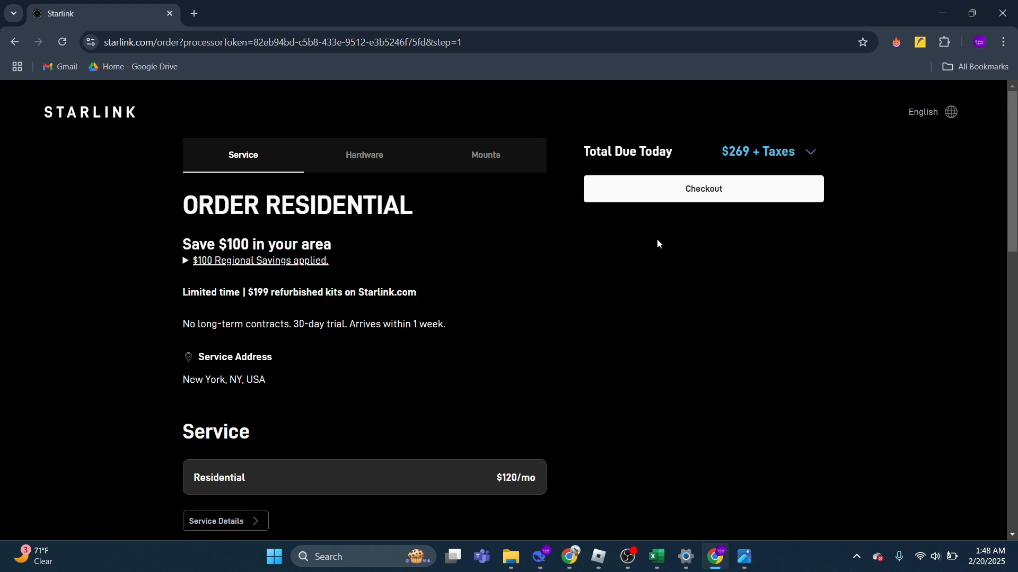
- Proceed to checkout, reaching the shipping address form for the $269 + Taxes order
left_click(702, 189)
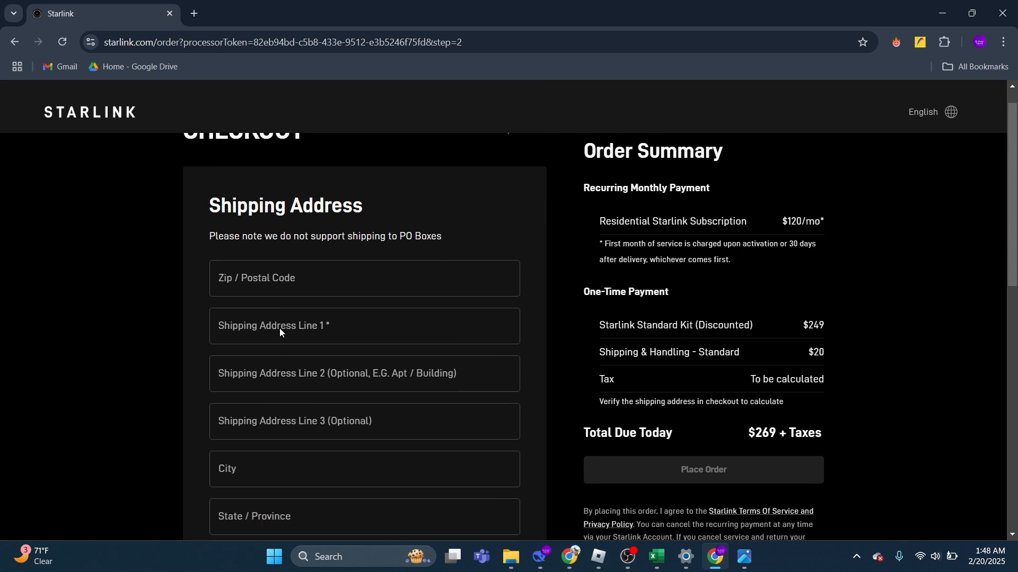
scroll("down", 3)
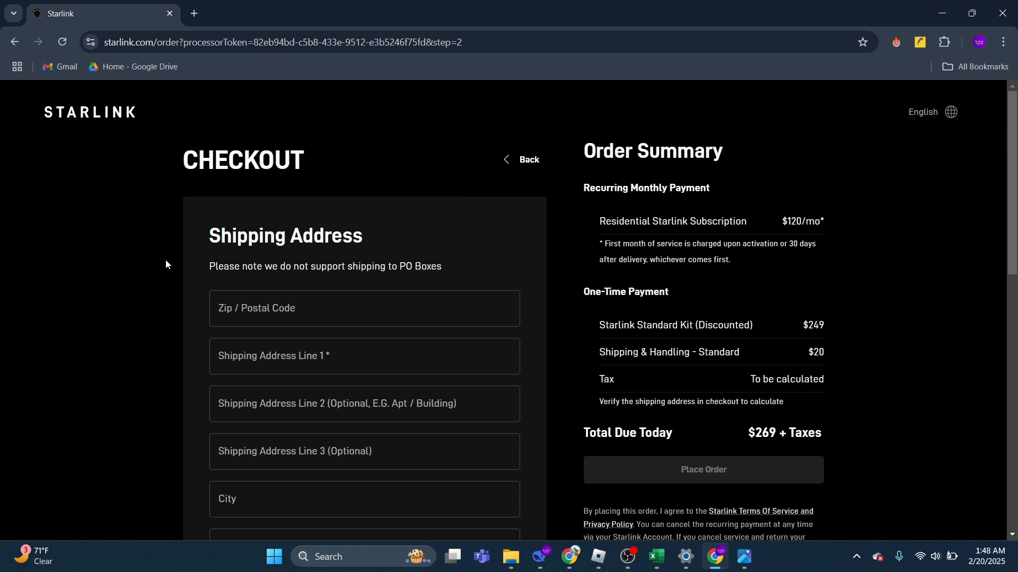
mouse_move(169, 259)
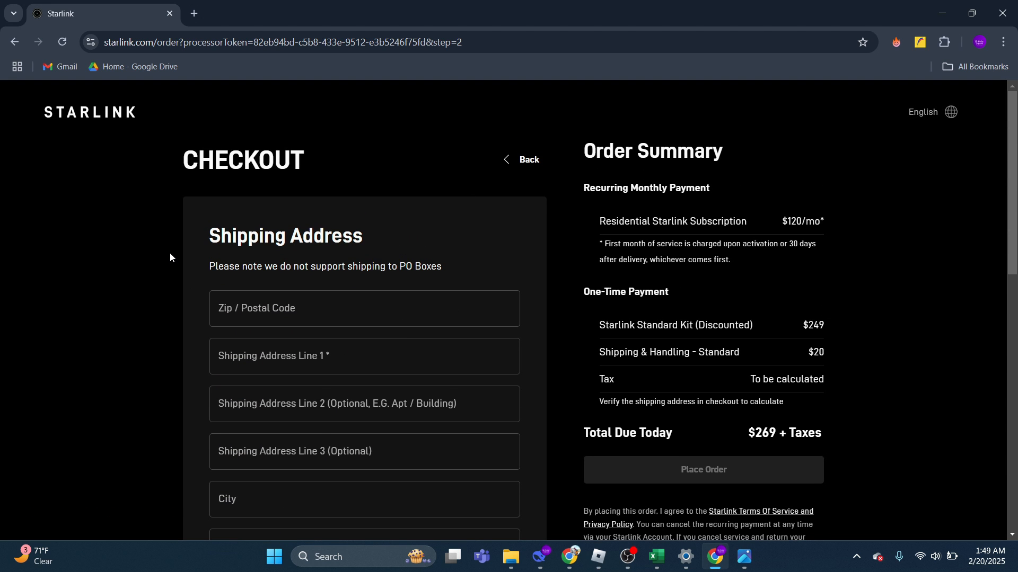